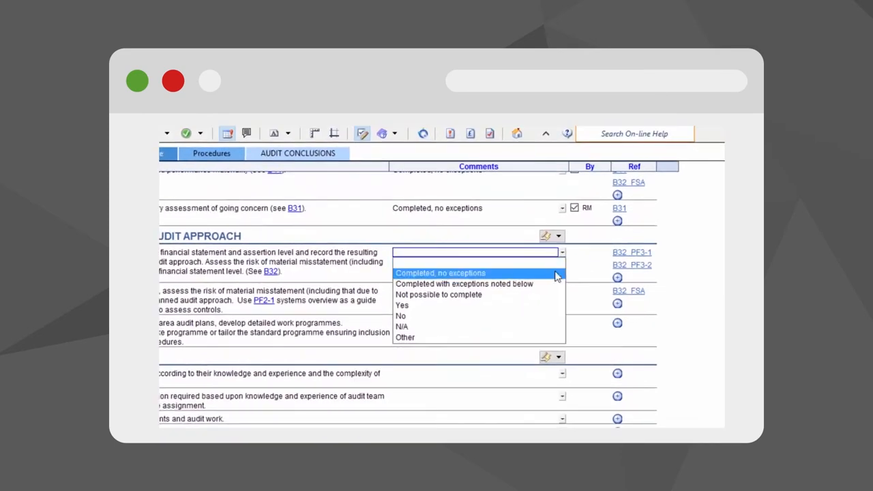
Dismiss the open comment choices and show the Audit Approach section's lightning-button bulk responses.
click(440, 273)
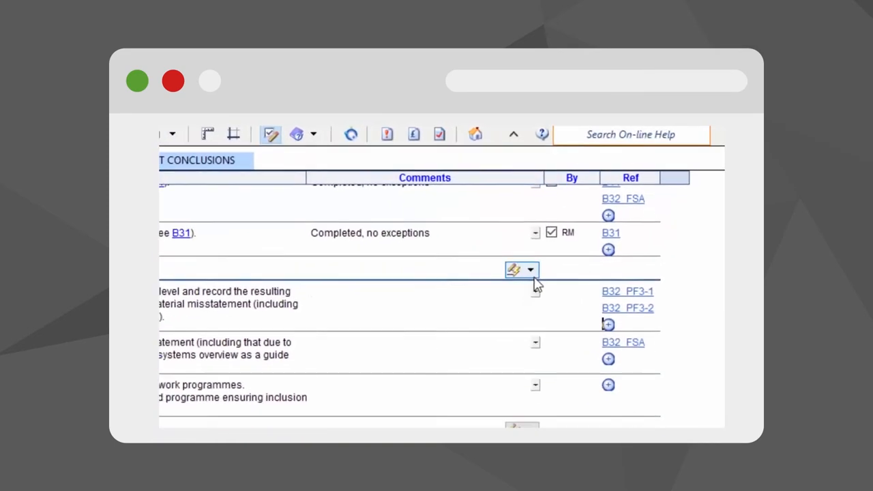
click(530, 268)
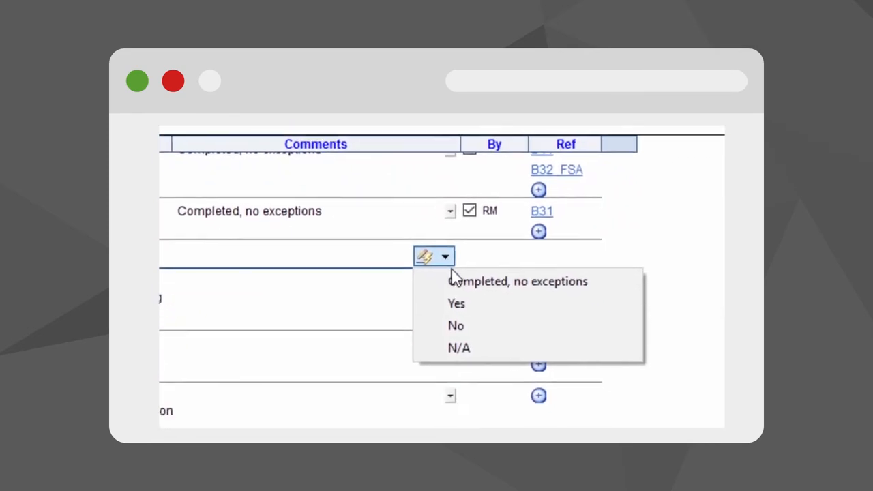